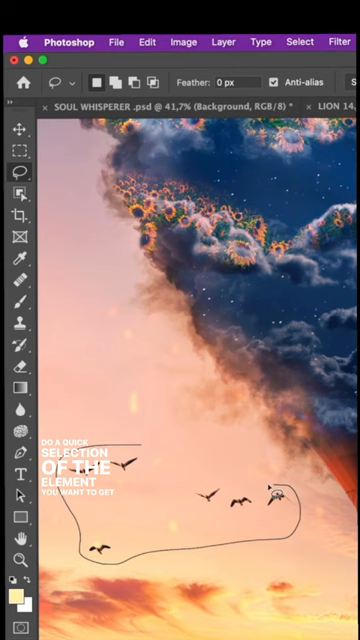
Step: Remove the lassoed flock of birds from the sunset sky with a Content-Aware fill
{"action": "left_click", "coordinate": [148, 42]}
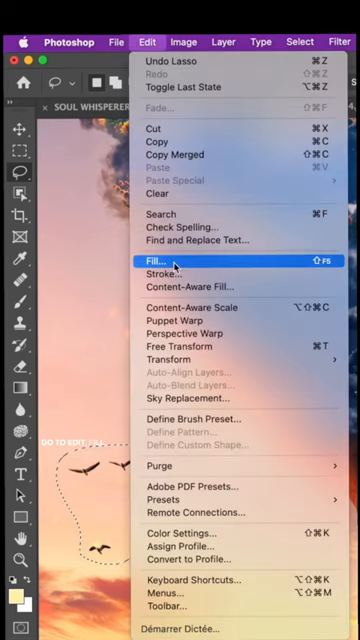
{"action": "left_click", "coordinate": [162, 260]}
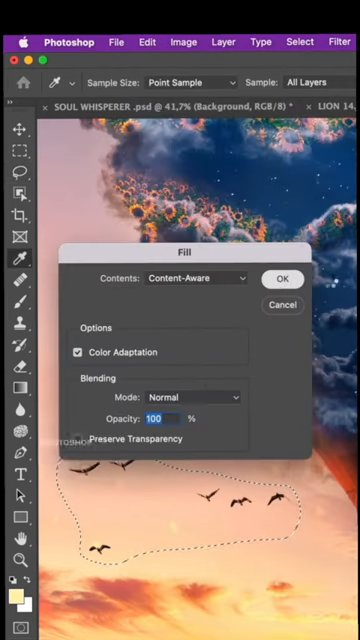
{"action": "left_click", "coordinate": [284, 278]}
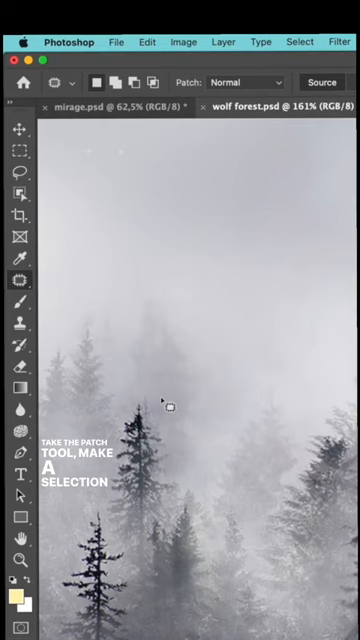
Step: Drag a patch selection around the object among the misty forest trees
{"action": "left_click_drag", "start_coordinate": [166, 404], "coordinate": [188, 488]}
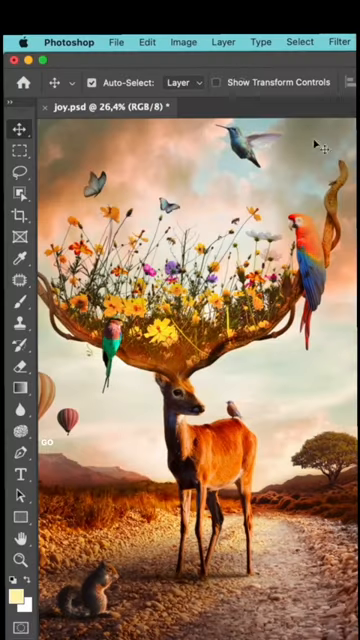
Step: Launch Sky Replacement on the deer composite to show the blue sky presets
{"action": "left_click", "coordinate": [146, 42]}
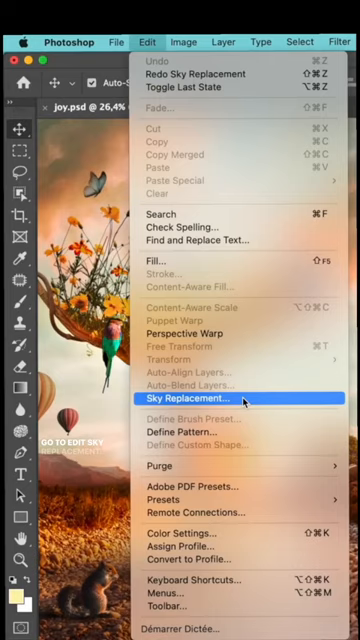
{"action": "left_click", "coordinate": [190, 400]}
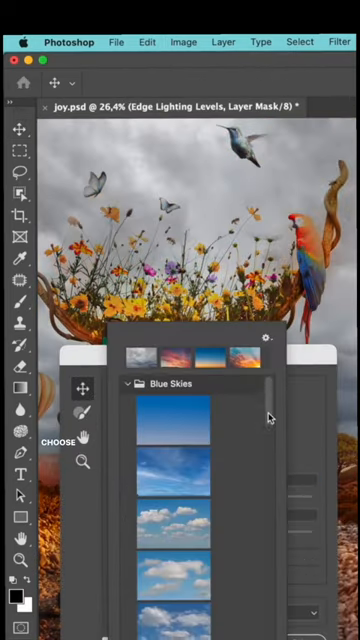